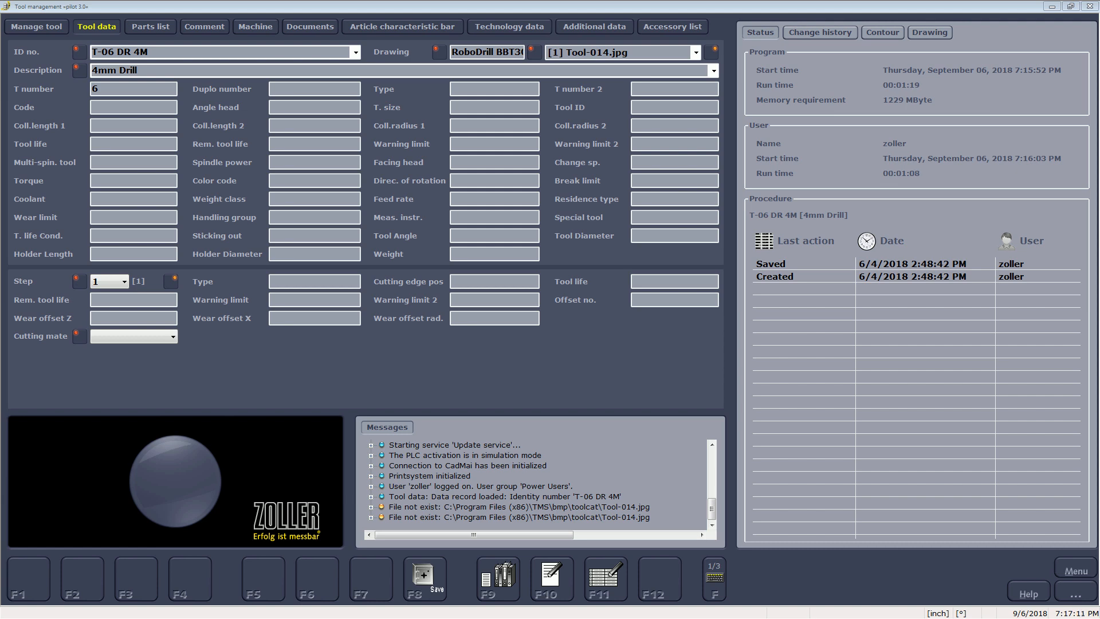
Keep tool record T-06 DR 4M selected from the ID no. list
click(355, 51)
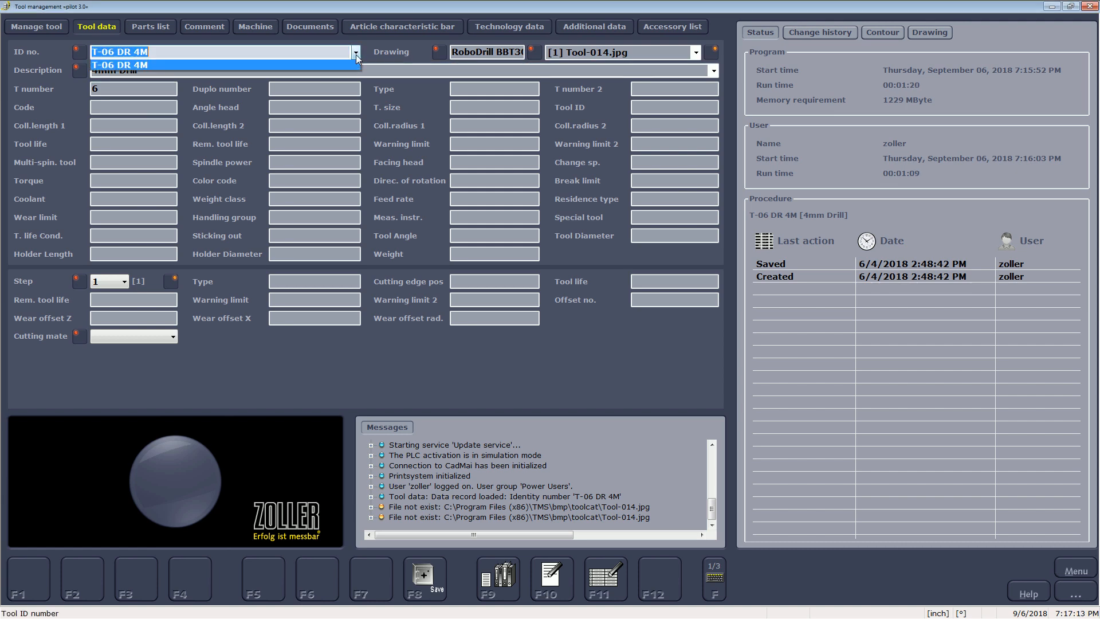
click(119, 64)
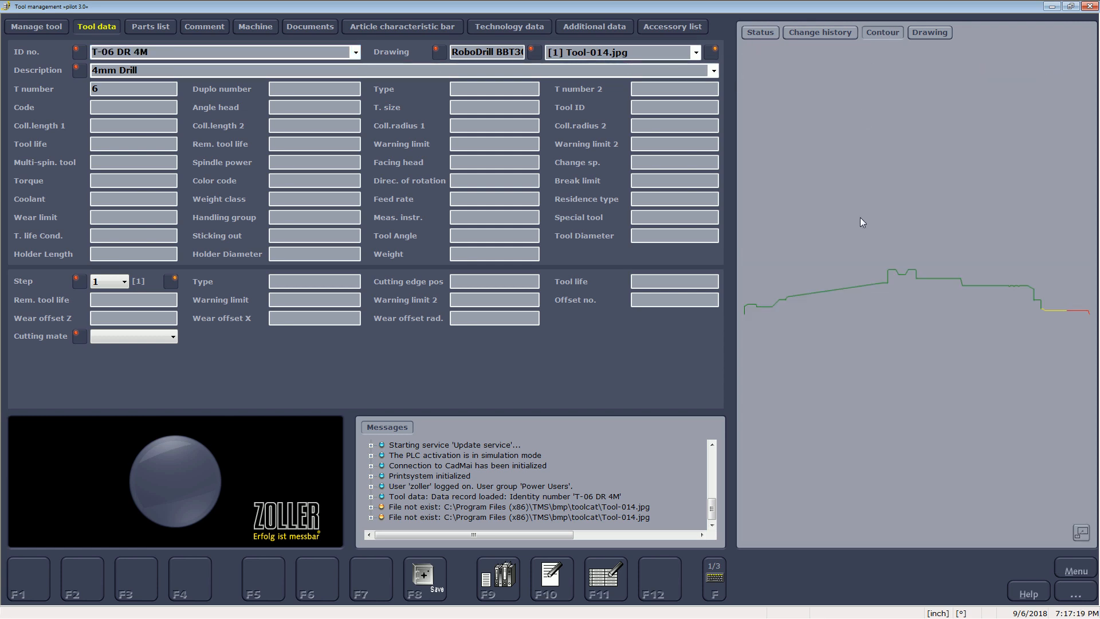
mouse_move(1061, 302)
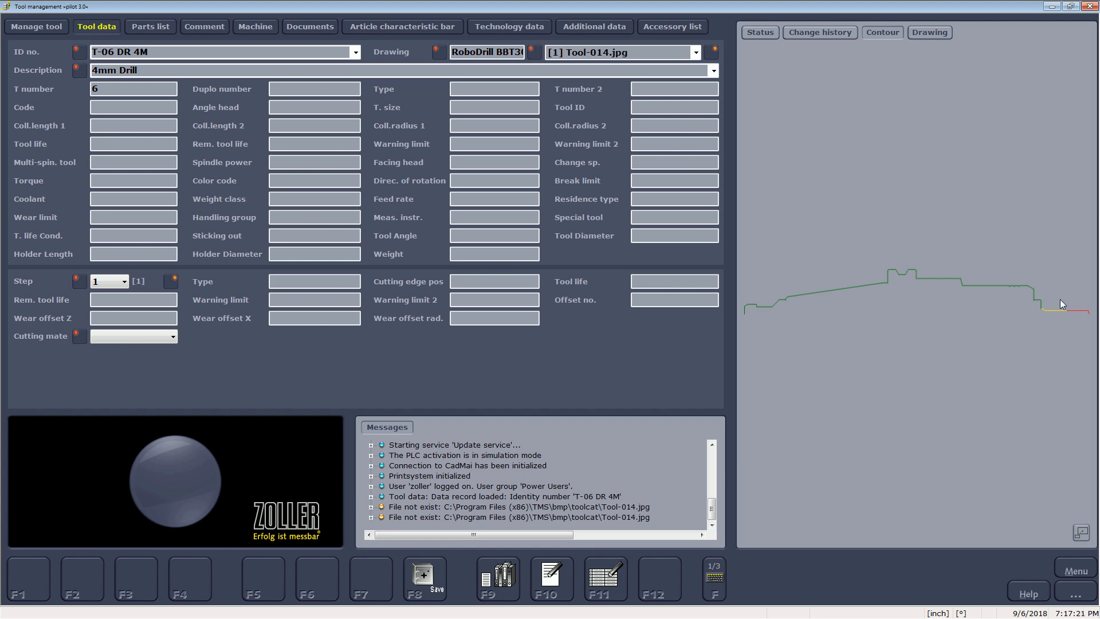
mouse_move(1086, 316)
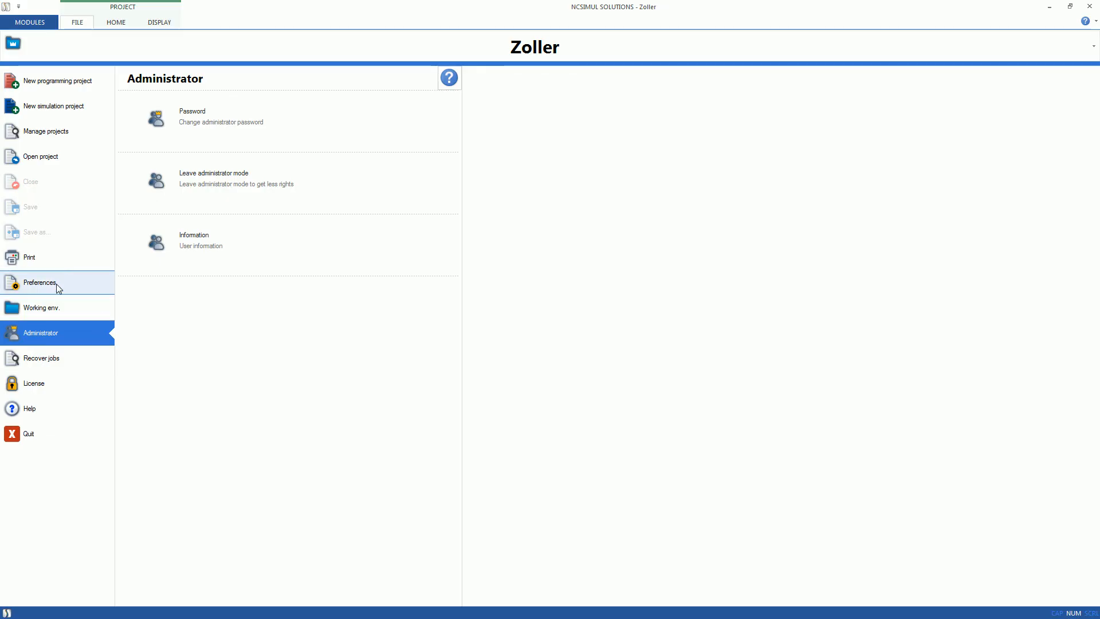
In Preferences, set the tool database to ZOLLER with web service port 80 and IP 192.168.70.254
click(40, 282)
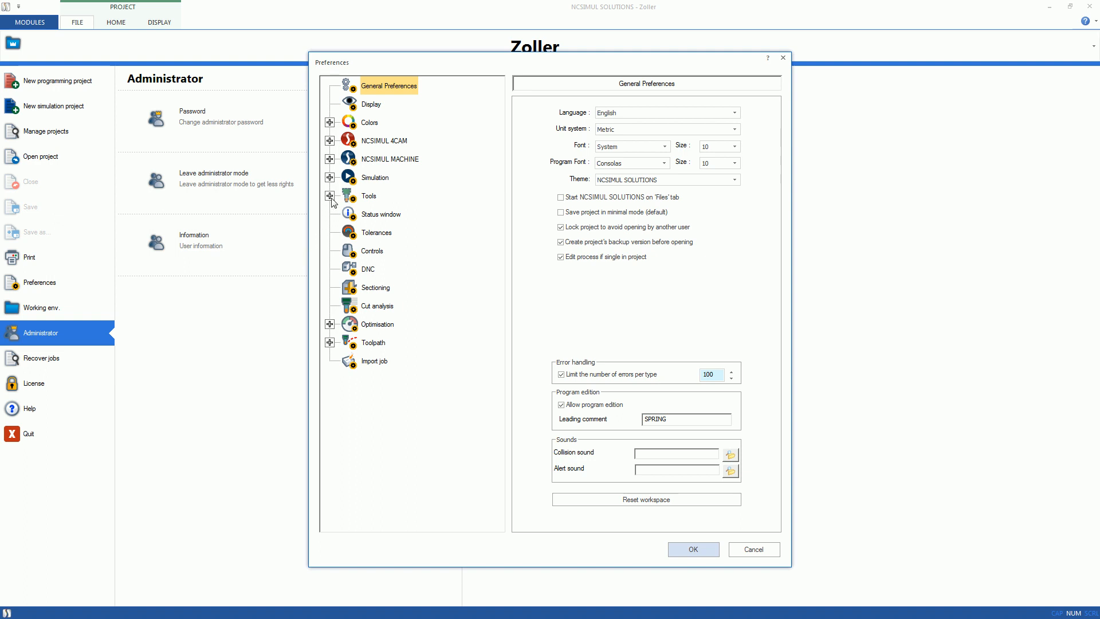
click(330, 196)
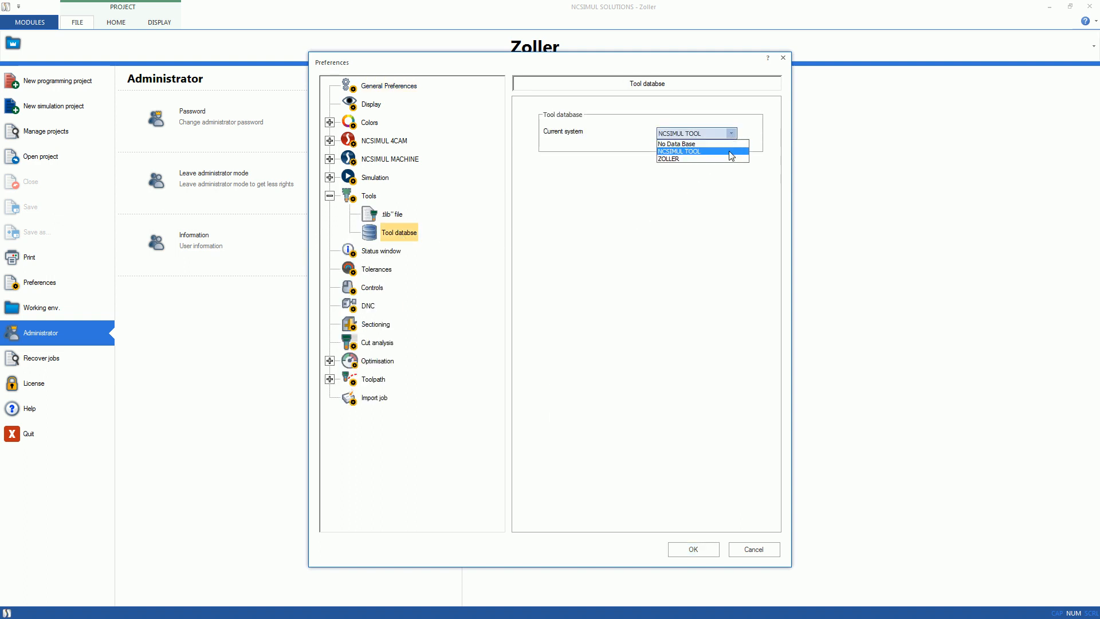
click(667, 158)
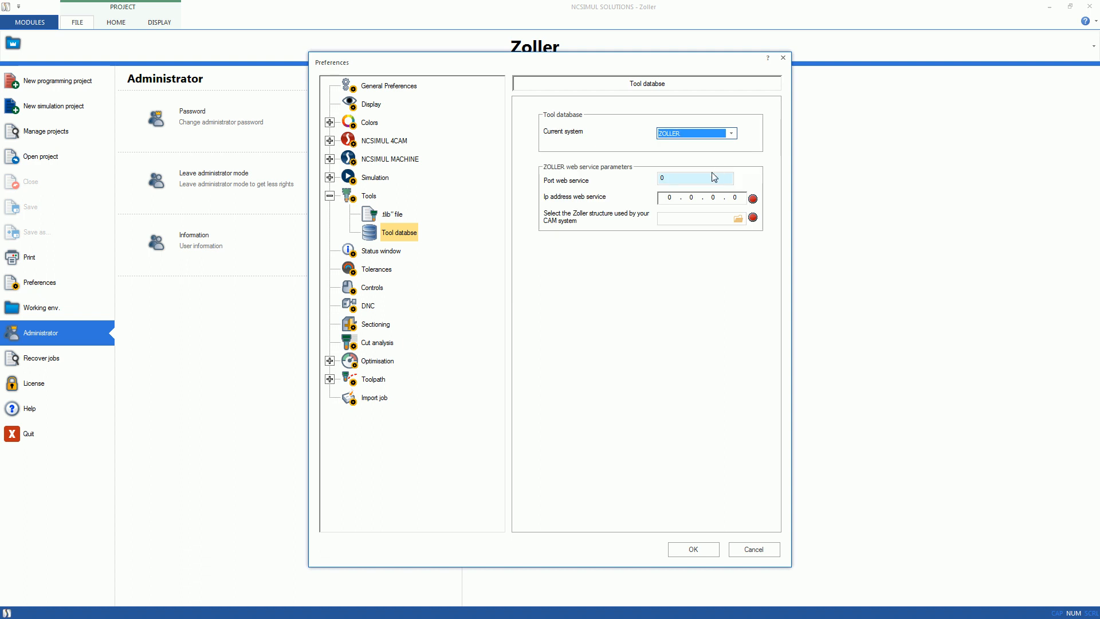
text(80)
click(703, 197)
text(192.168.70.254)
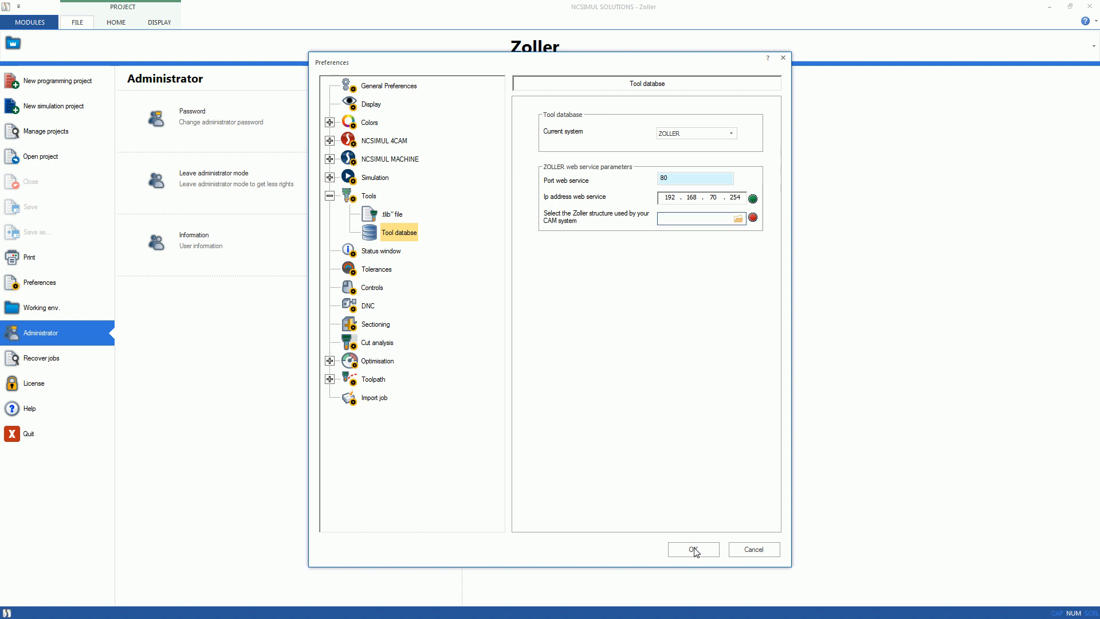
click(691, 549)
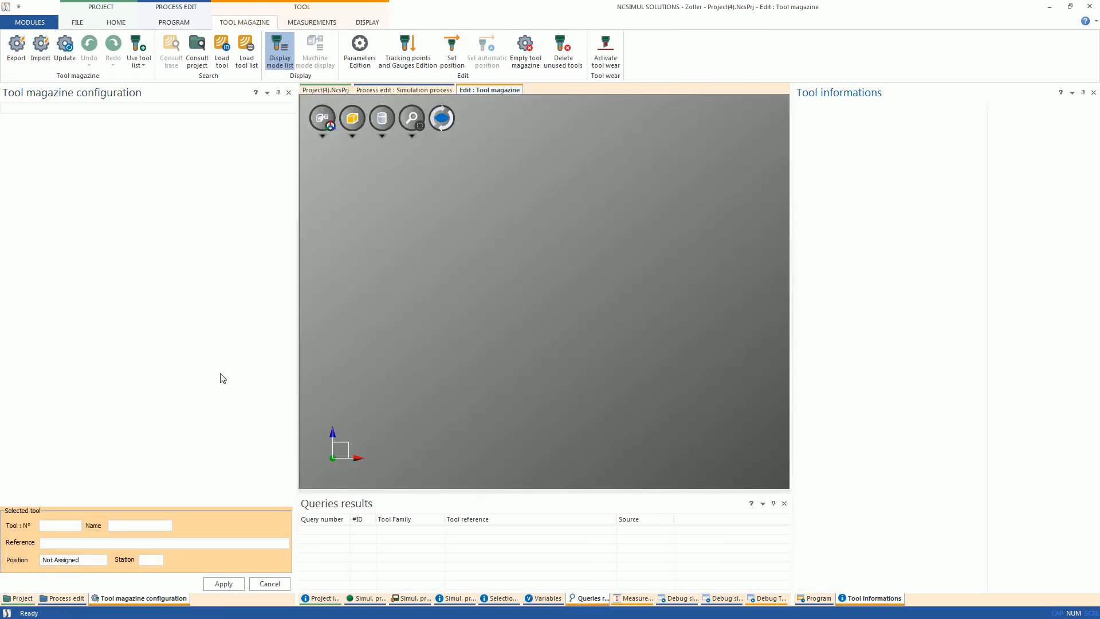
Load tool T-06 DR 4M from the Zoller database into the magazine as tool 6
click(221, 49)
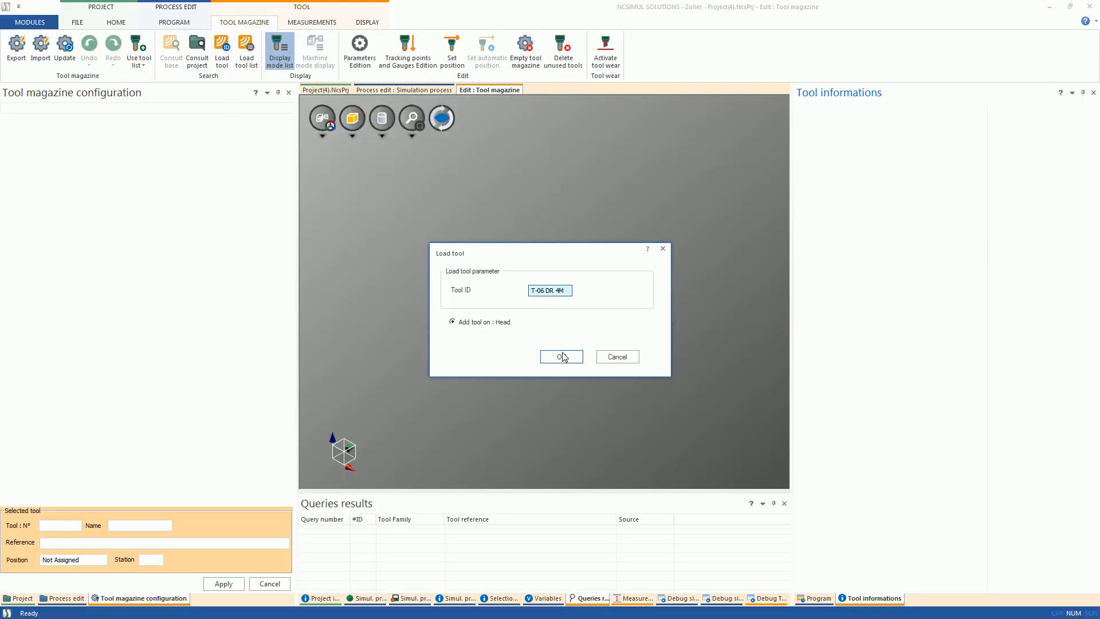
click(560, 356)
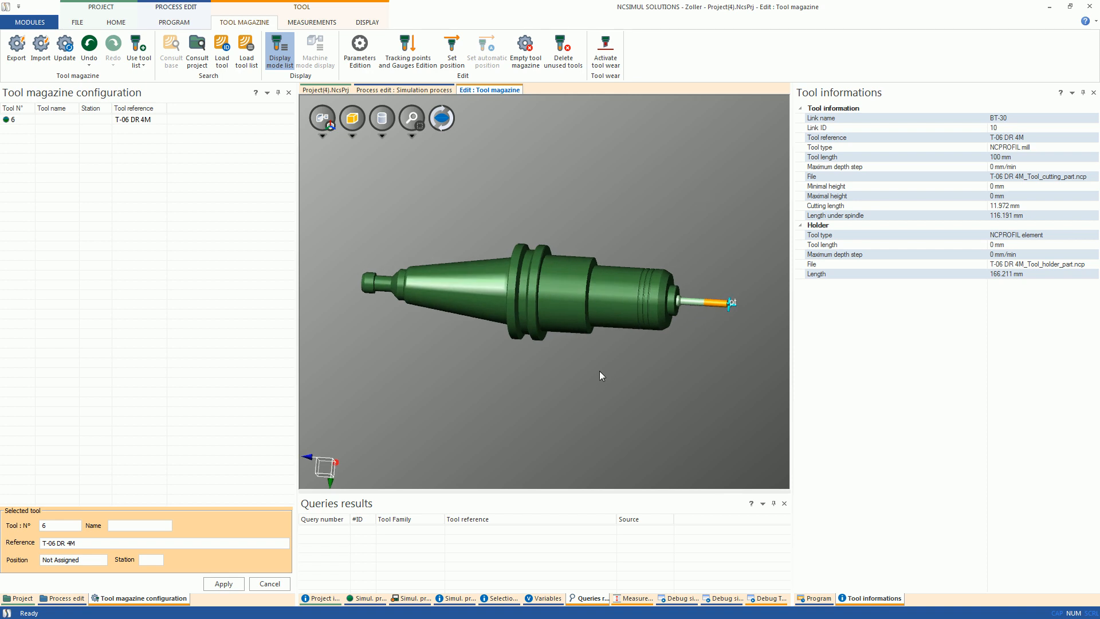
mouse_move(681, 307)
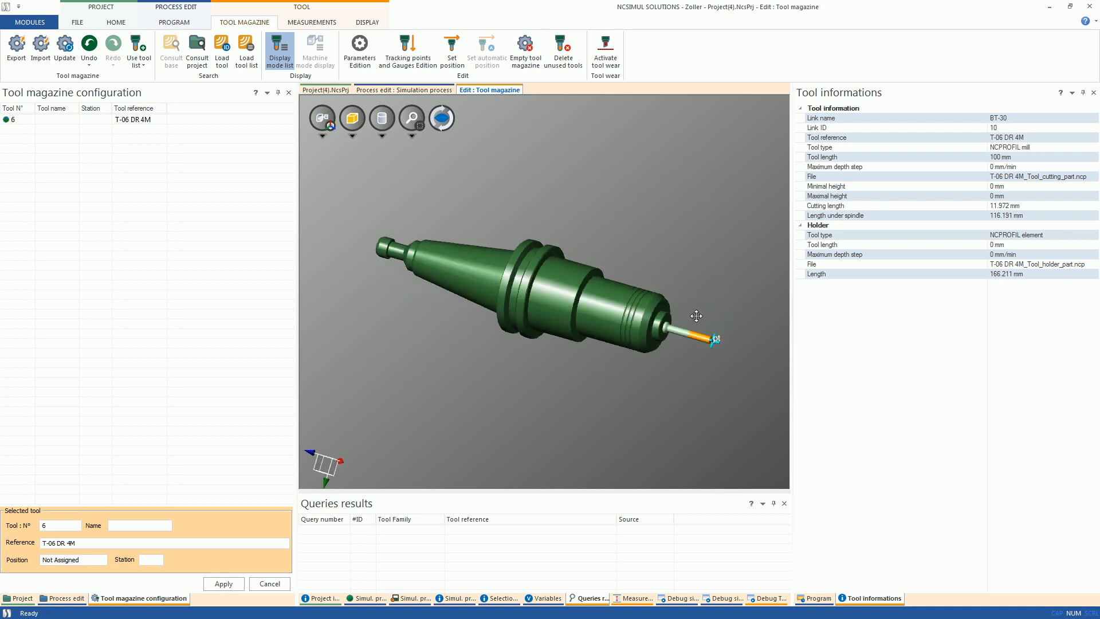
drag(697, 316, 588, 351)
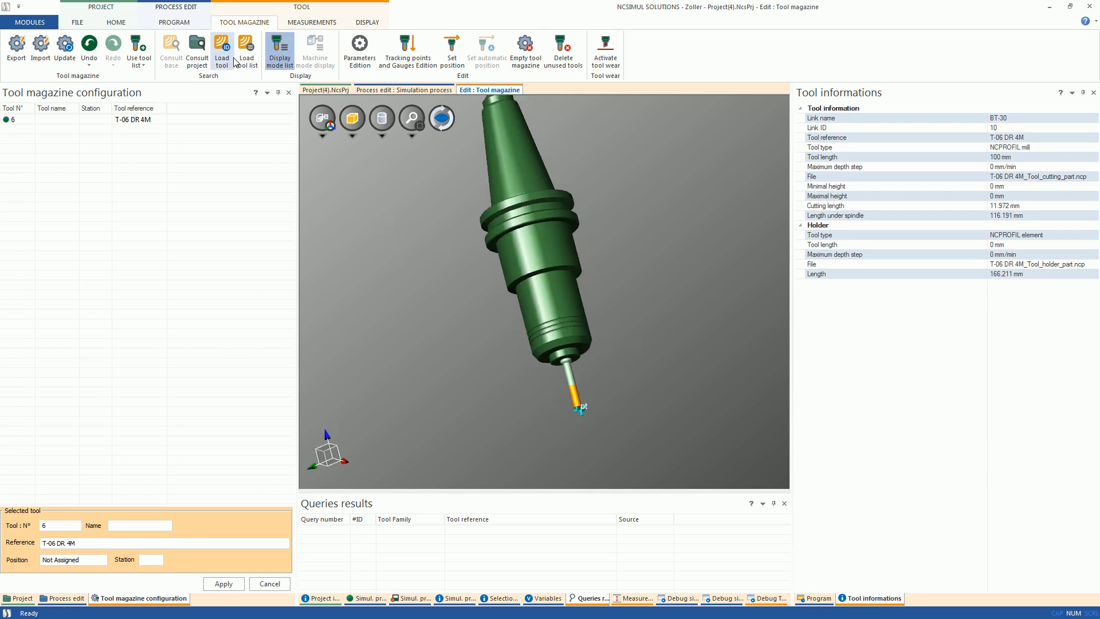
Load the Measuring Head Holder (H430420-113) tool list, adding tools T-01 through T-11
click(245, 49)
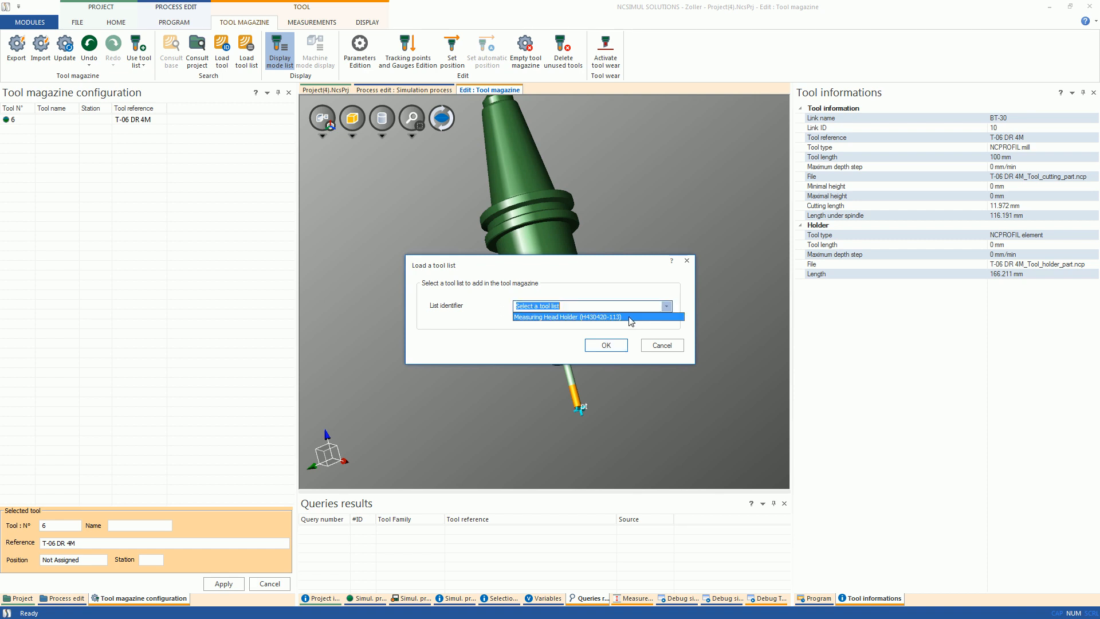
click(567, 316)
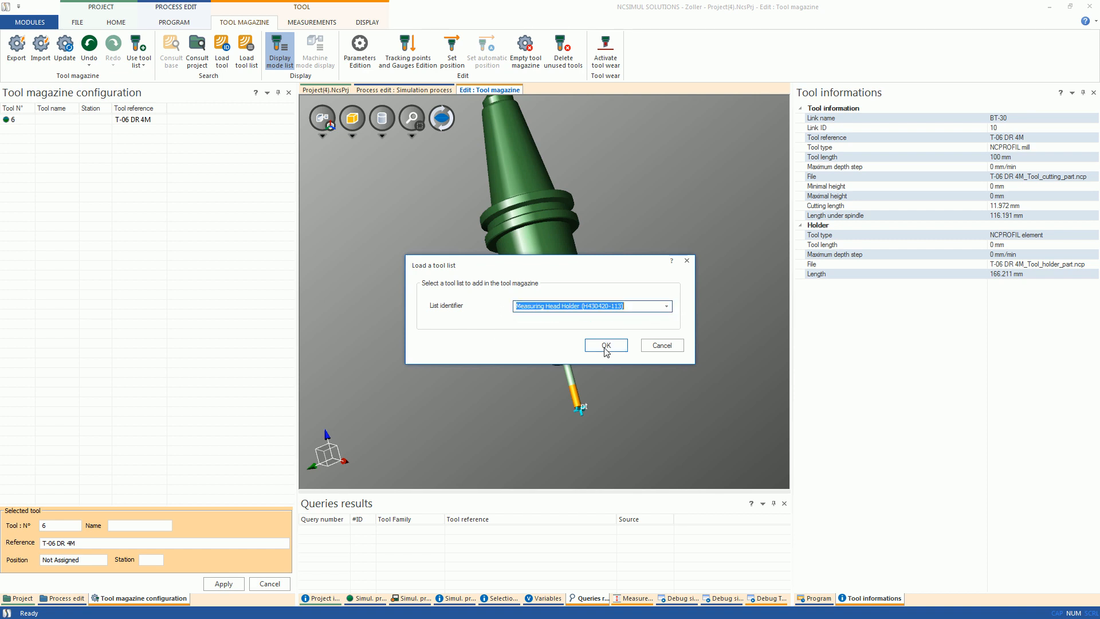
click(605, 345)
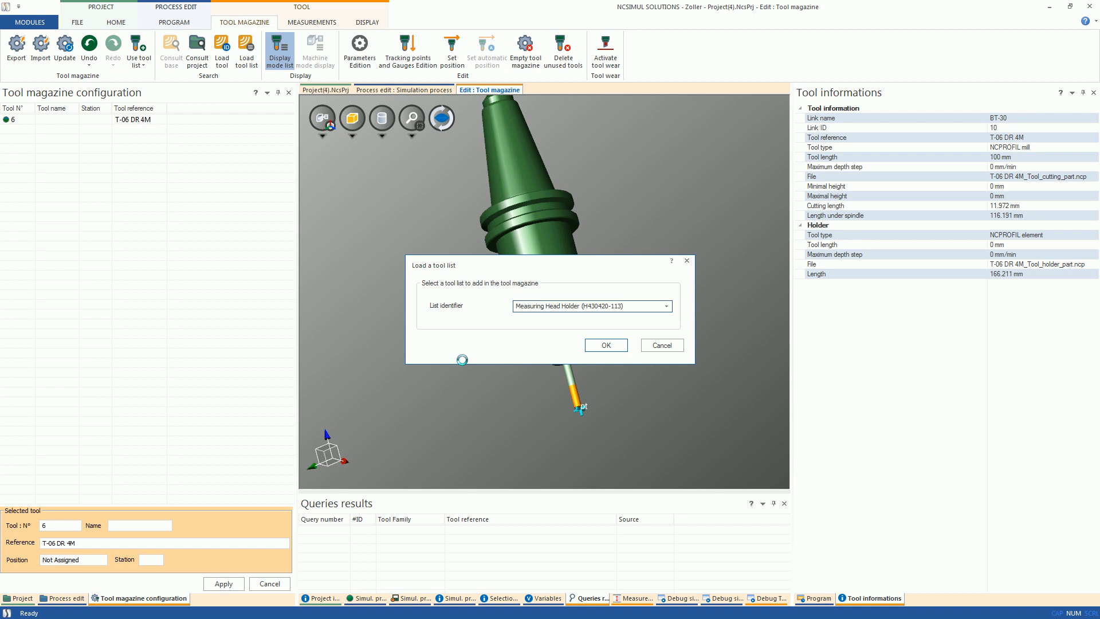
click(605, 345)
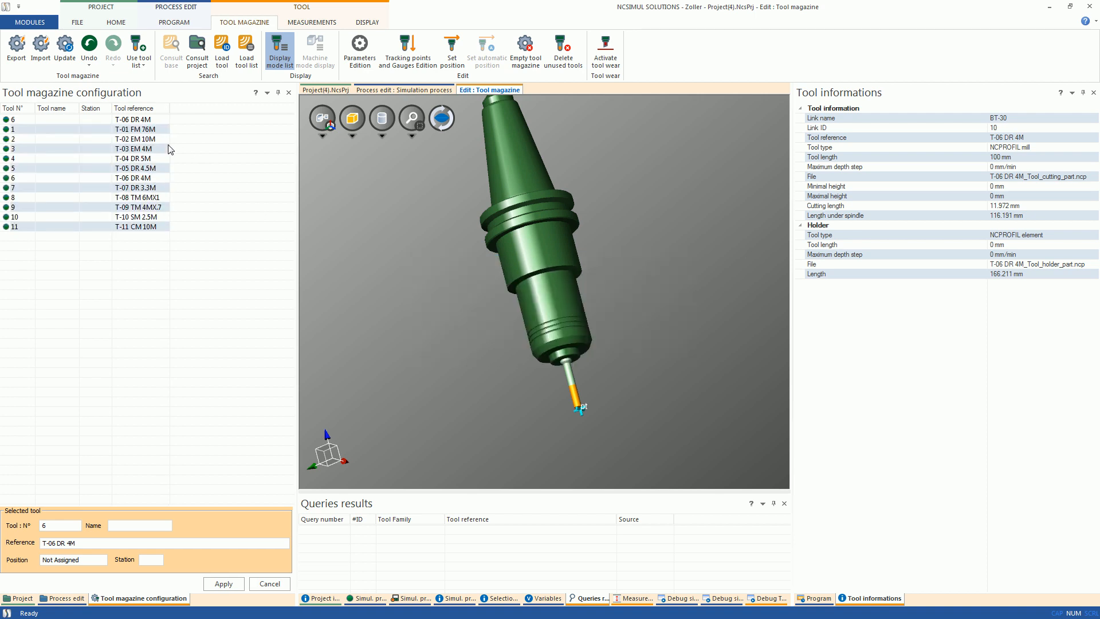
Review the 3D models of T-03 EM 4M, T-08 TM 6MX1 and T-09 TM 4MX.7
click(133, 147)
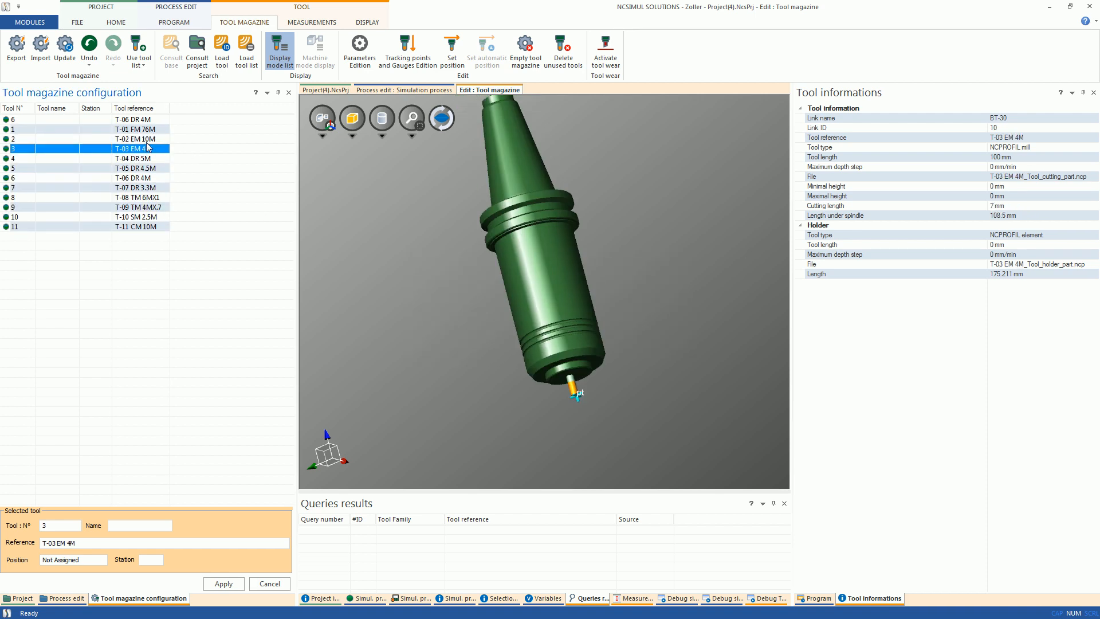
click(133, 167)
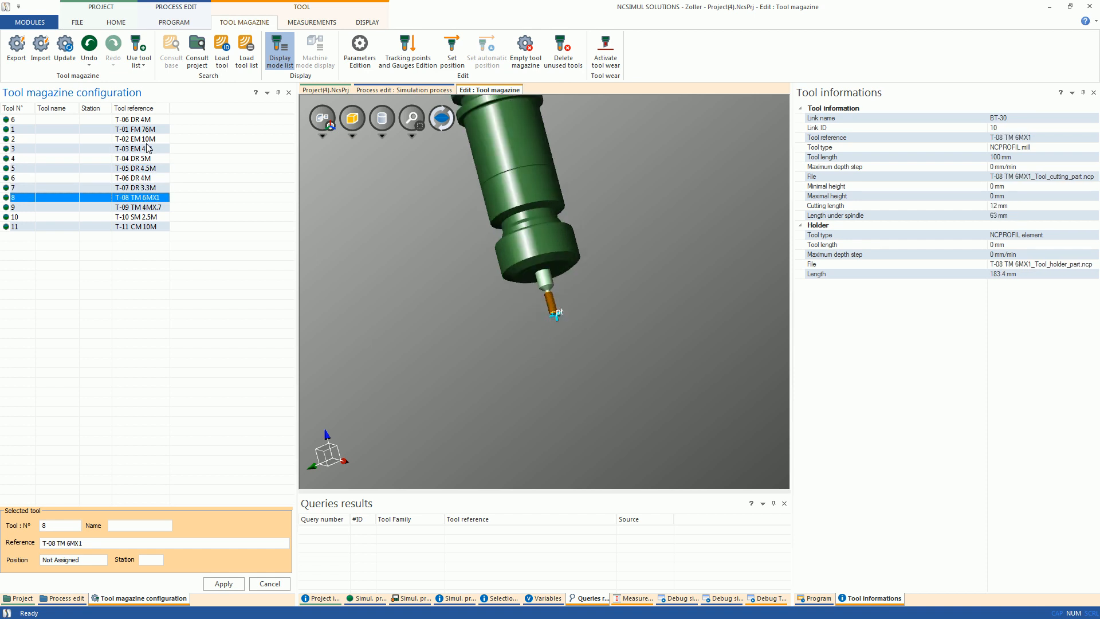
click(105, 206)
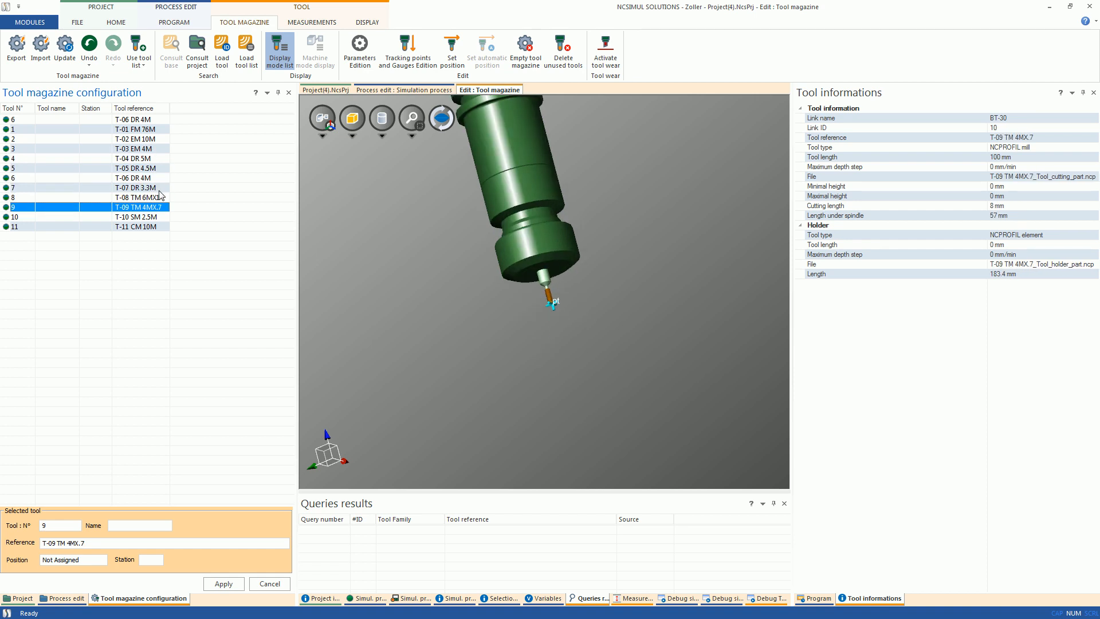